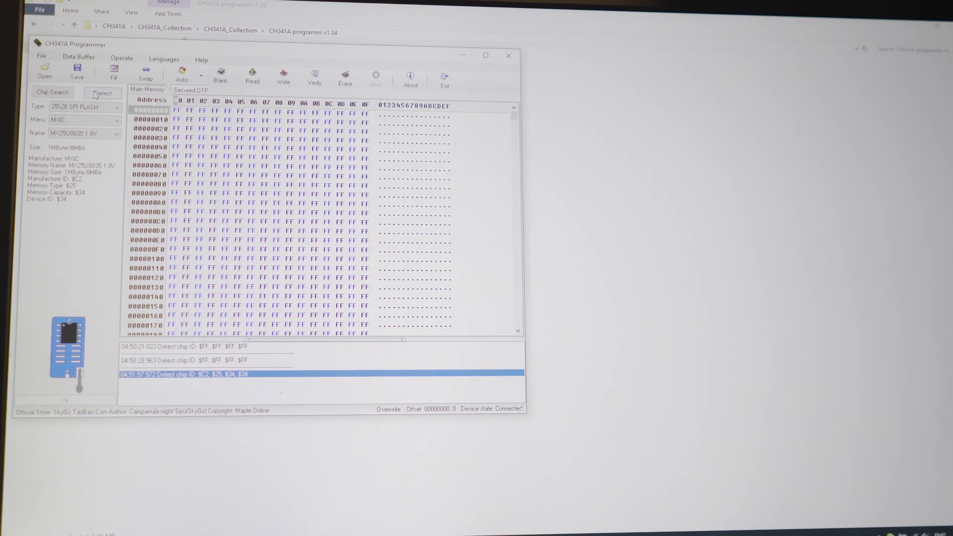
# Retry Detect until the chip reports ID $C2 $25 $34 as MXIC MX25U8035 1.8V
pyautogui.click(102, 94)
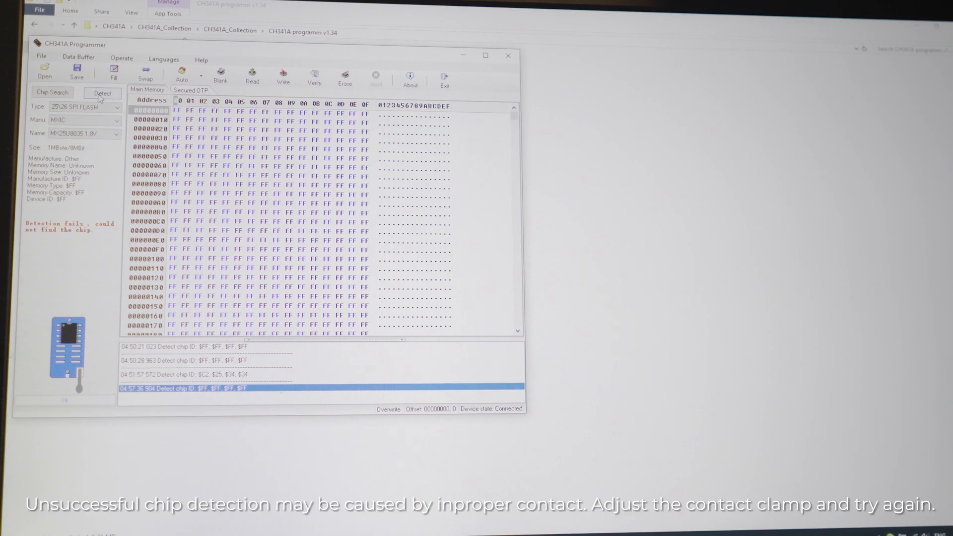
pyautogui.click(102, 93)
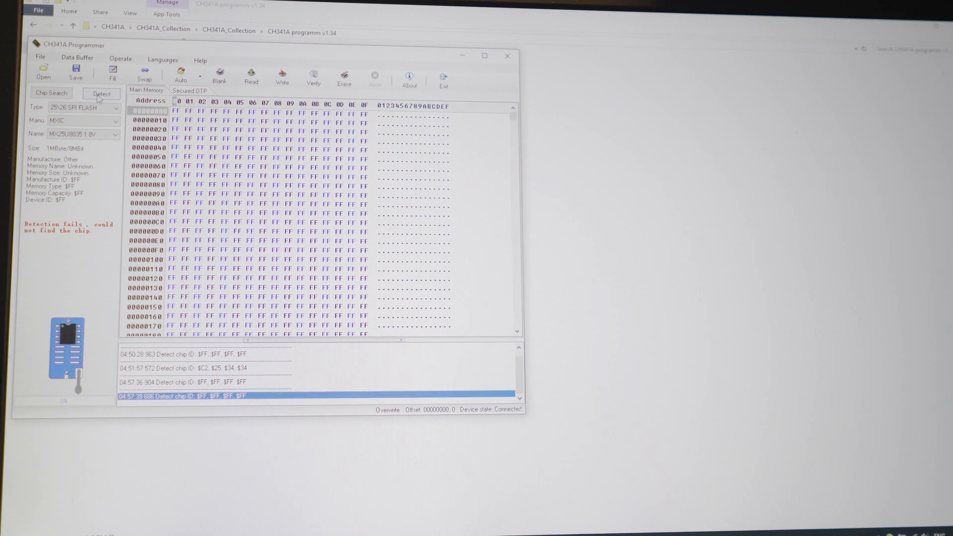
pyautogui.click(102, 93)
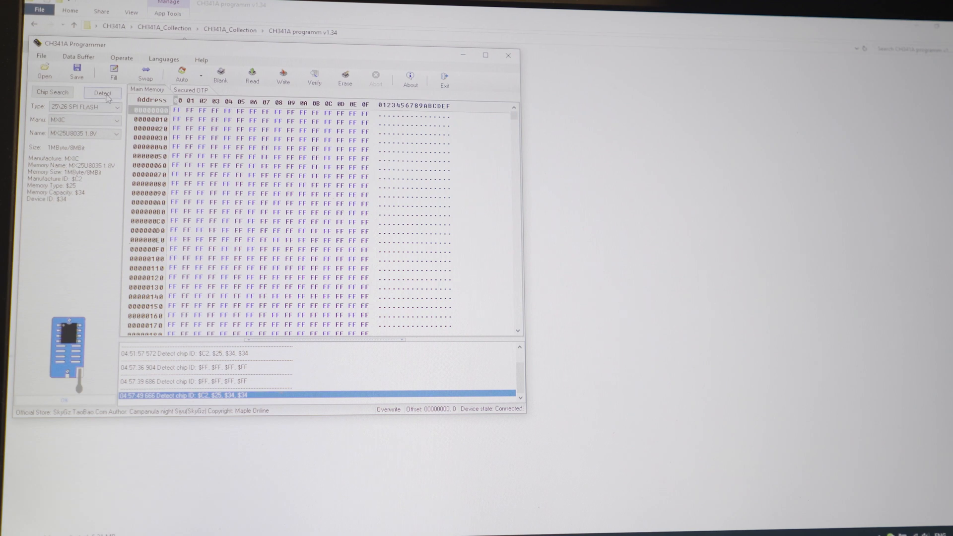
pyautogui.click(103, 92)
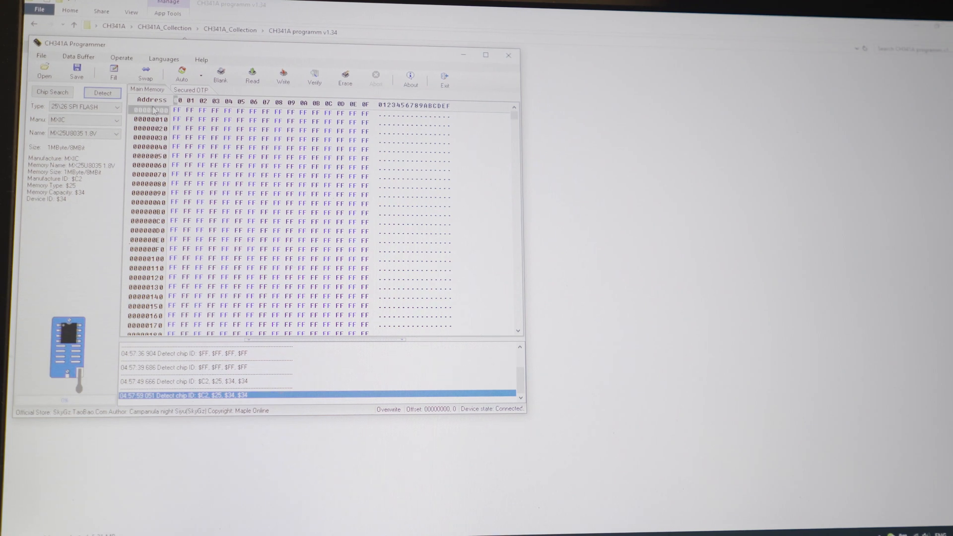
pyautogui.moveTo(251, 73)
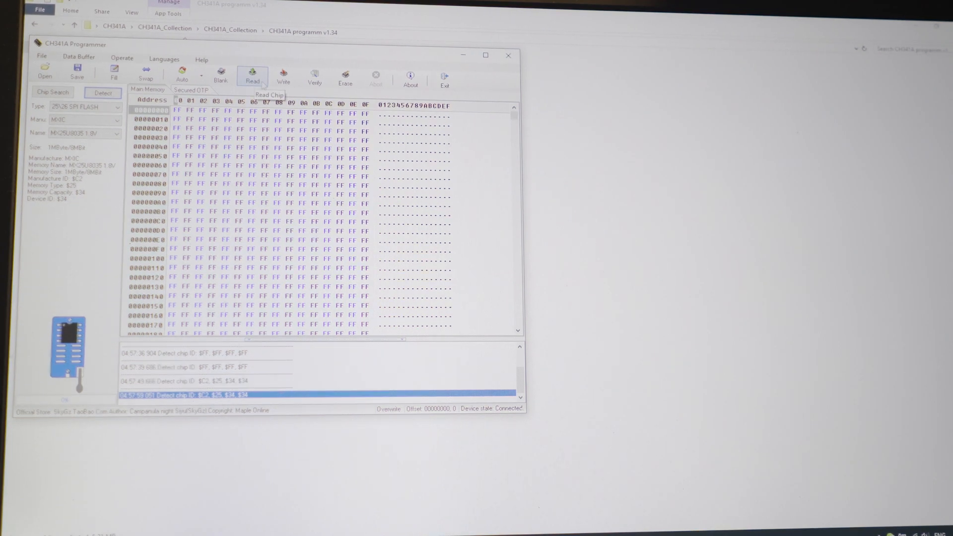
# Read the chip and save the dump as backup_vbios_10 in the Pascal_VBIOSMOD folder
pyautogui.click(251, 73)
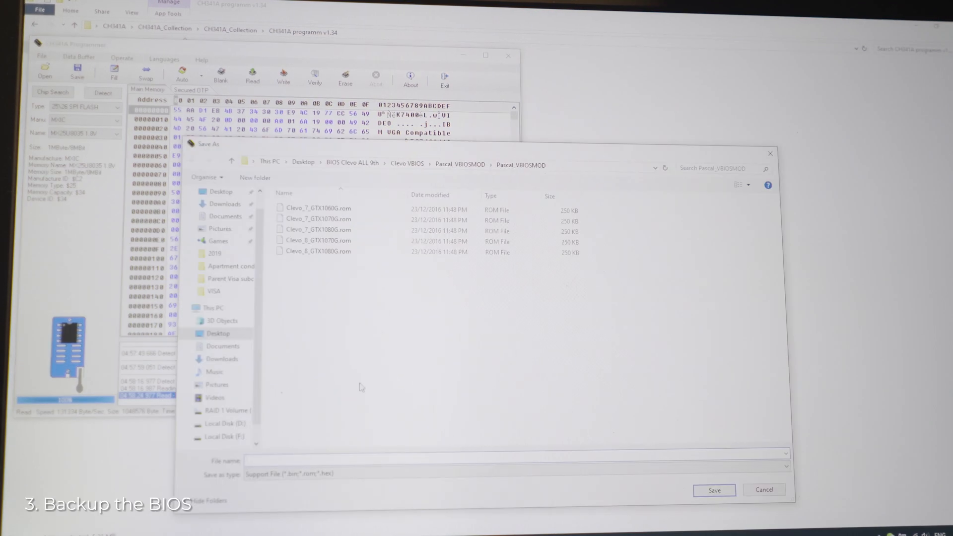
pyautogui.write('backup_vbios_10')
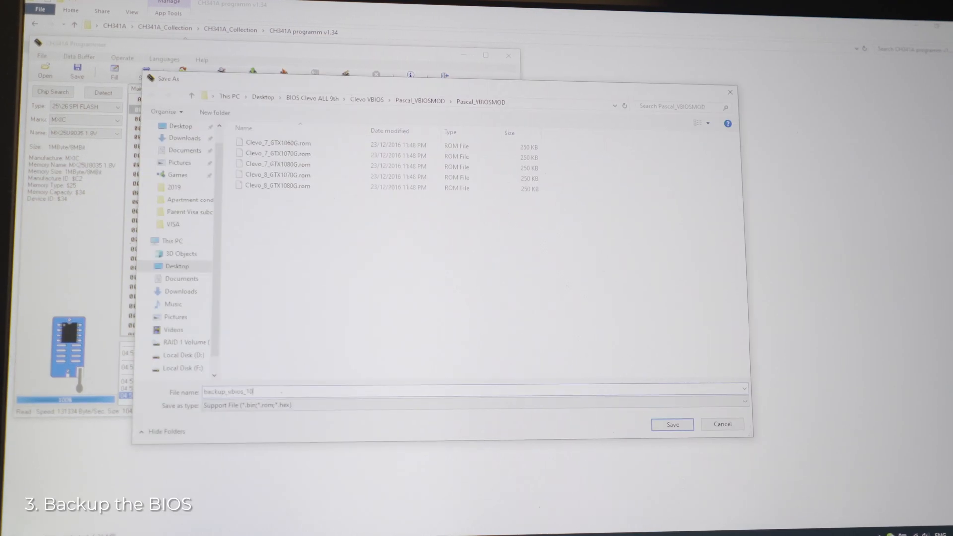
pyautogui.click(672, 423)
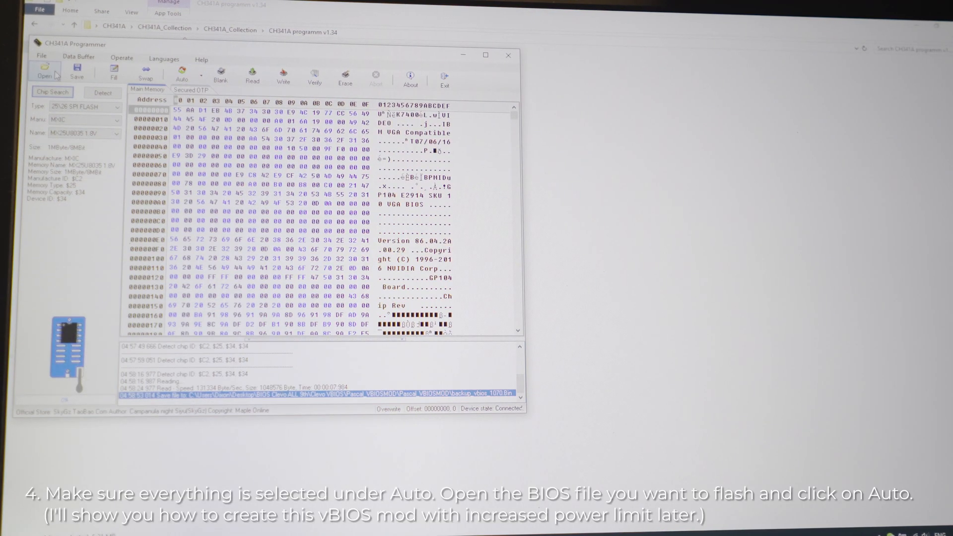
# Load Clevo_8_GTX1070G.rom and run Auto to erase, write and verify it on the chip
pyautogui.click(43, 72)
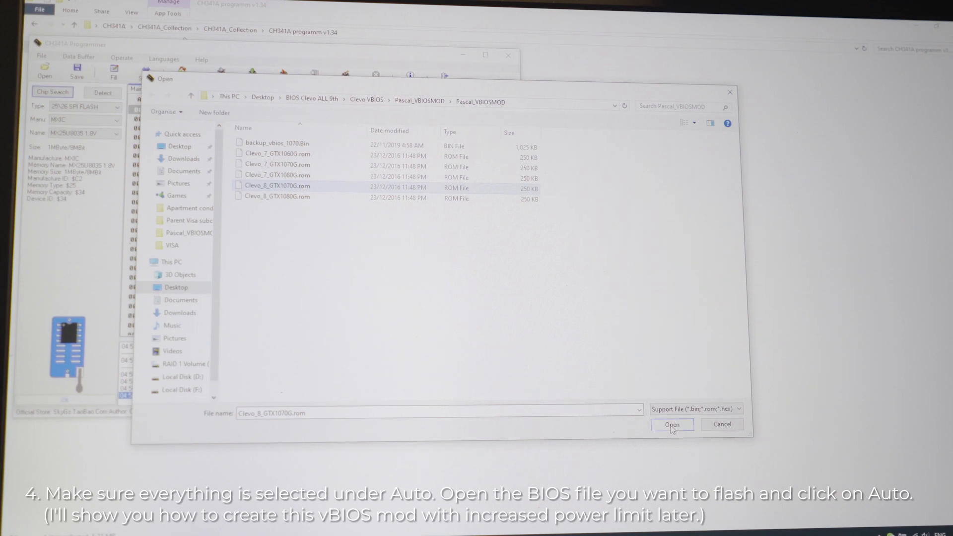
pyautogui.click(672, 423)
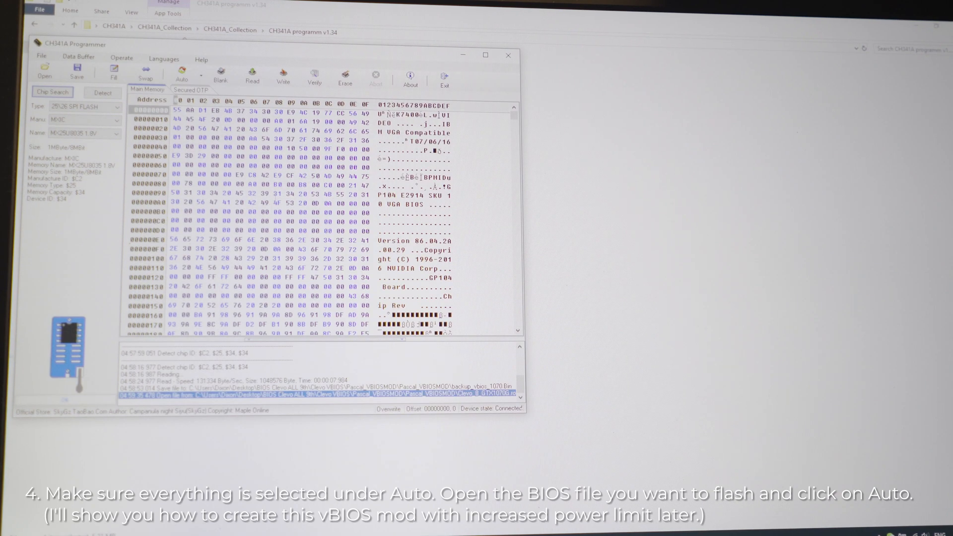
pyautogui.moveTo(180, 78)
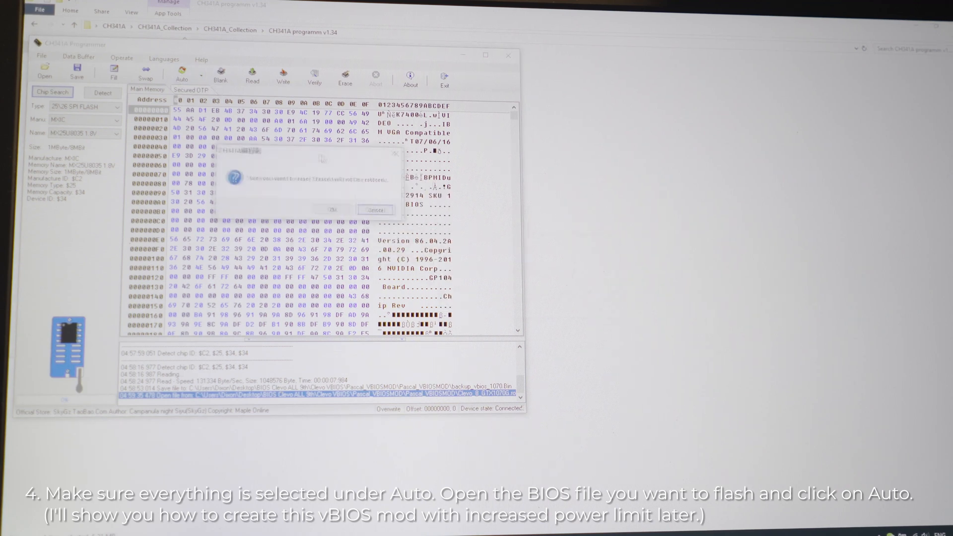
pyautogui.click(332, 209)
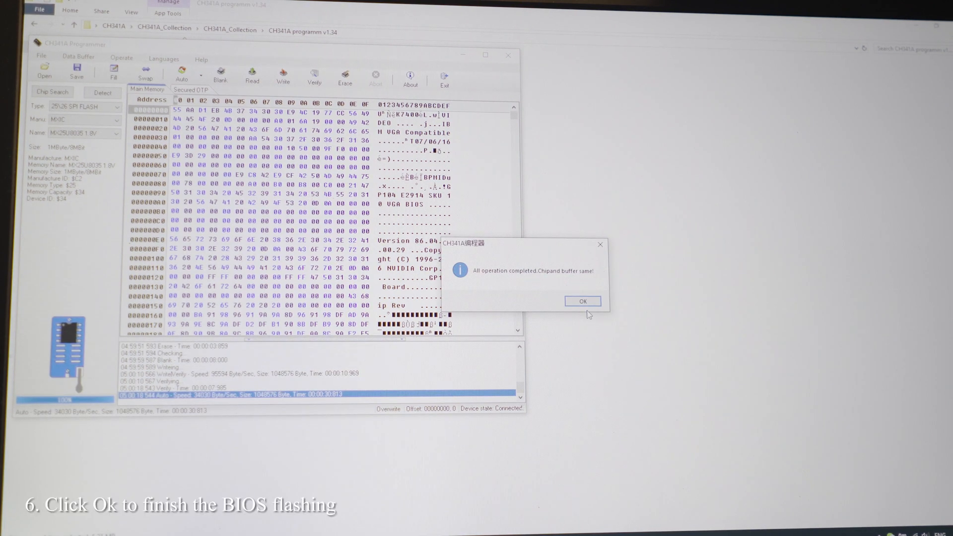
# Dismiss the completion message and view the GTX 1070's Sensors readings in GPU-Z
pyautogui.click(582, 302)
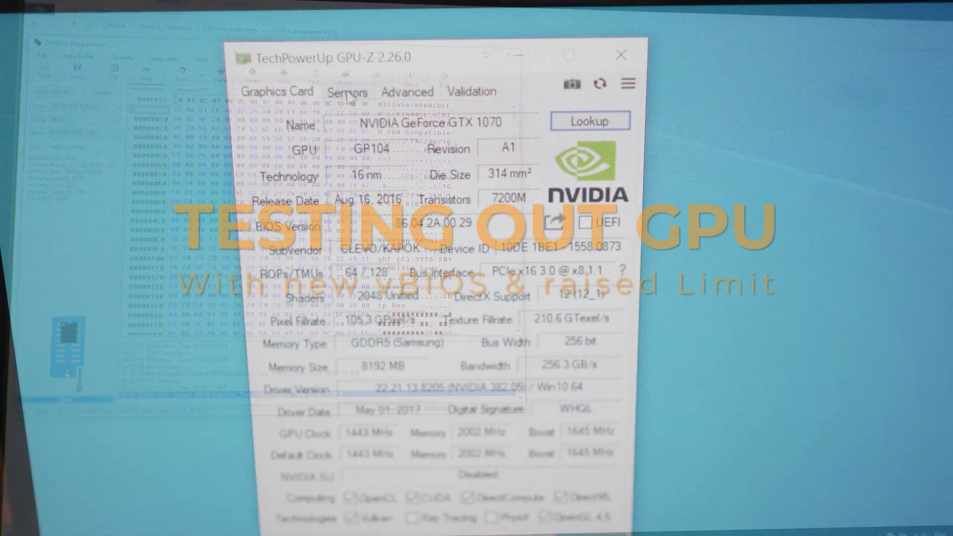
pyautogui.click(347, 92)
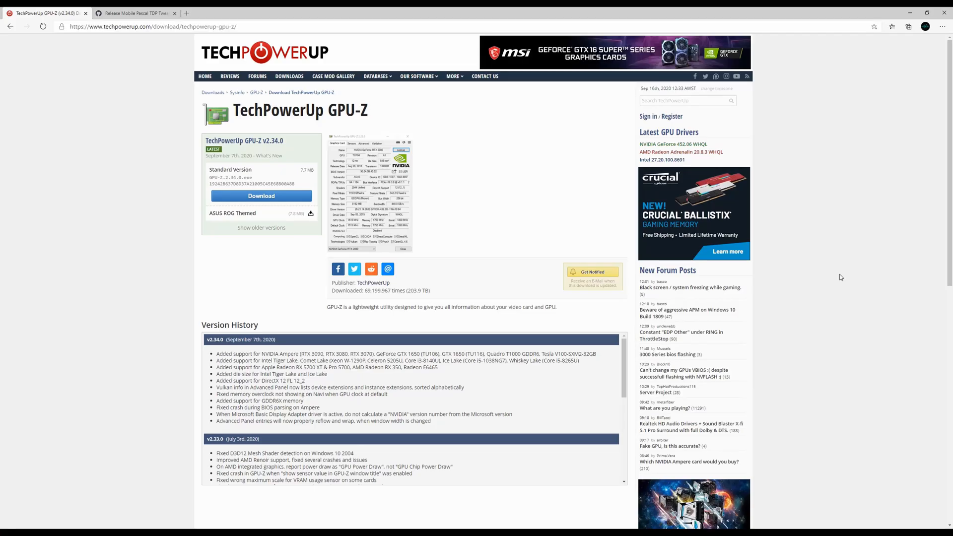
pyautogui.moveTo(377, 124)
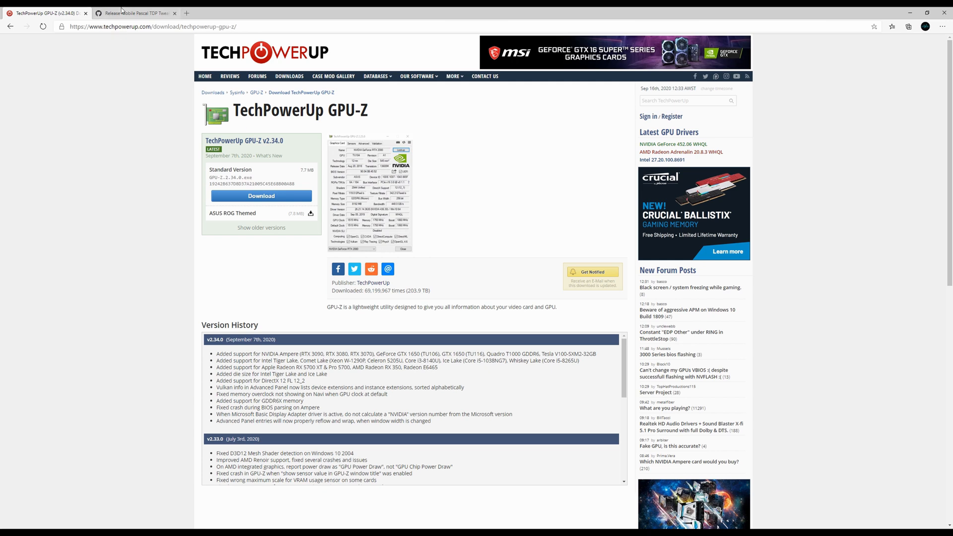
# Review the Mobile Pascal TDP Tweaker 1.2.1.0 release notes and its Assets list
pyautogui.click(134, 12)
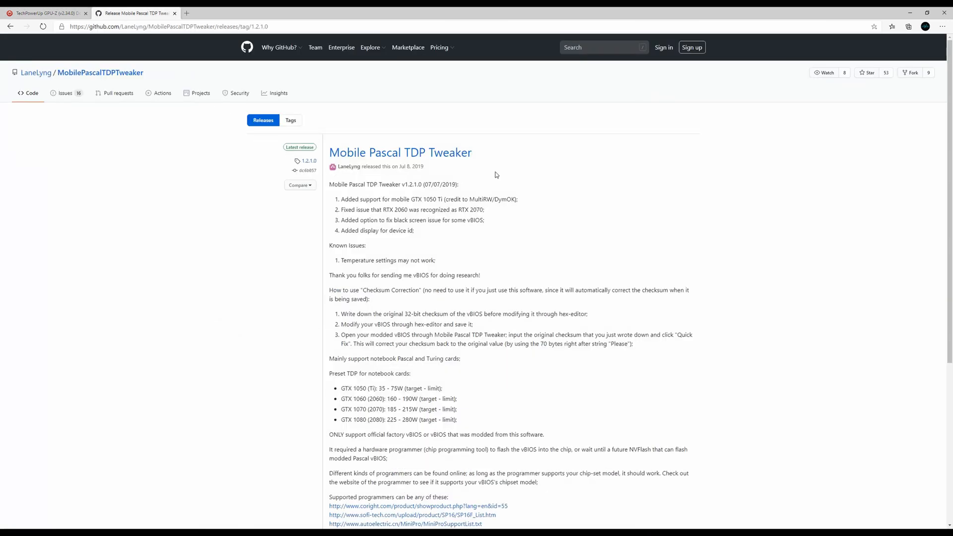
pyautogui.moveTo(489, 162)
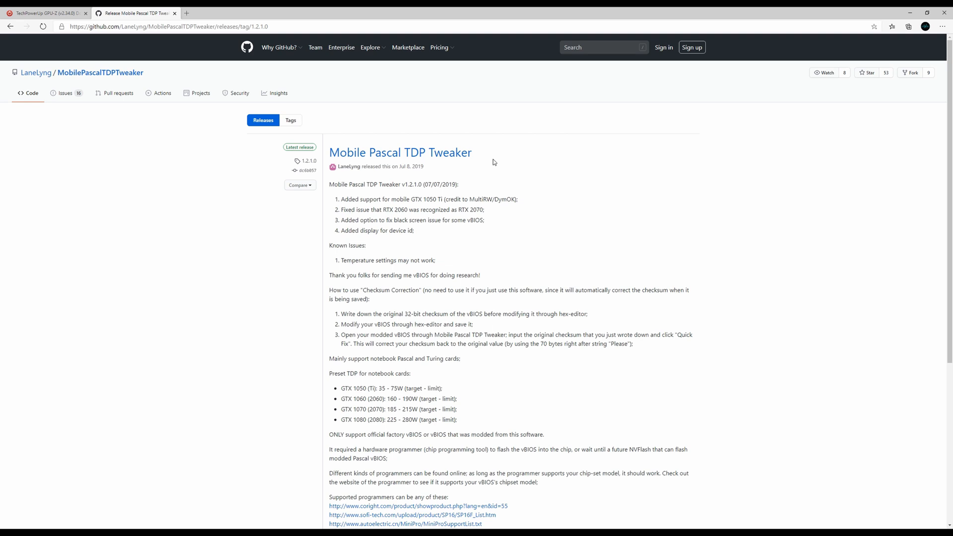
pyautogui.scroll(-3)
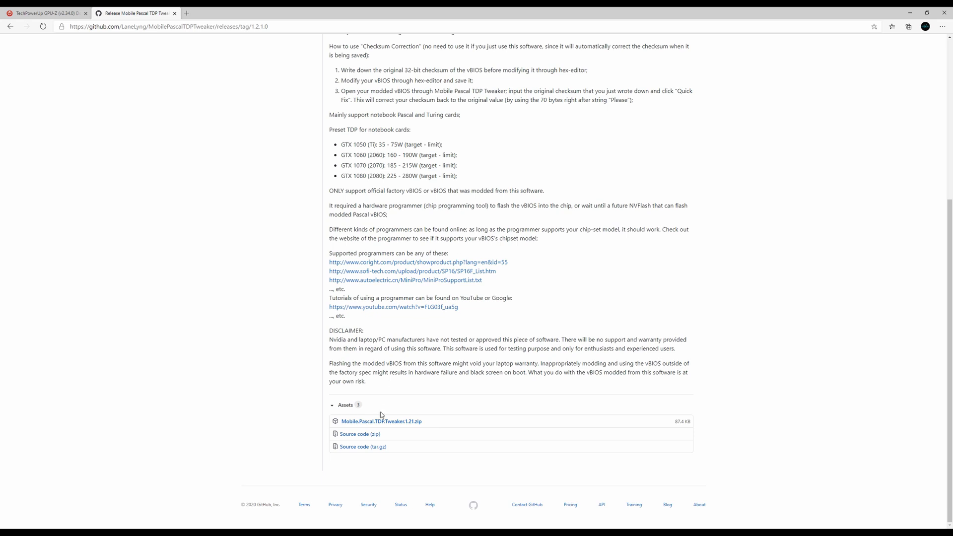
pyautogui.scroll(3)
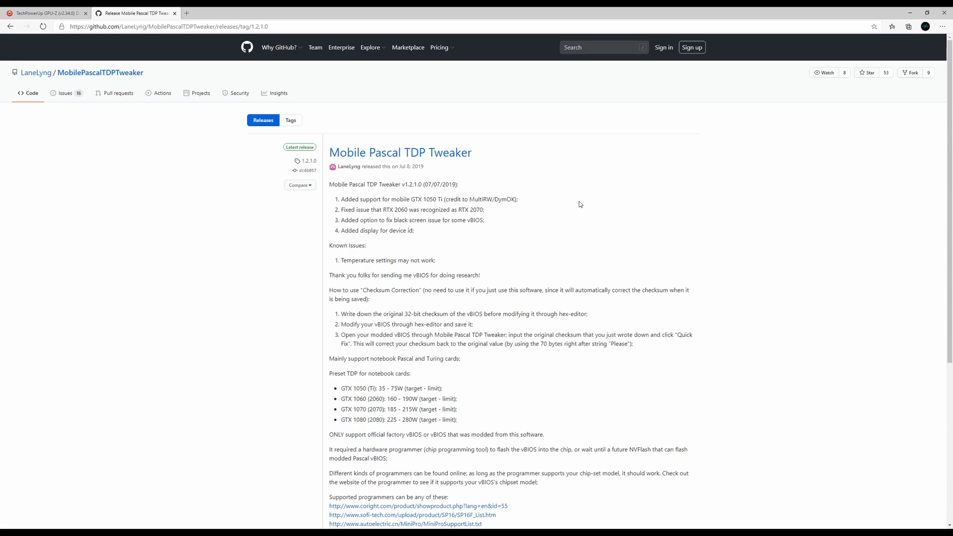
pyautogui.moveTo(310, 491)
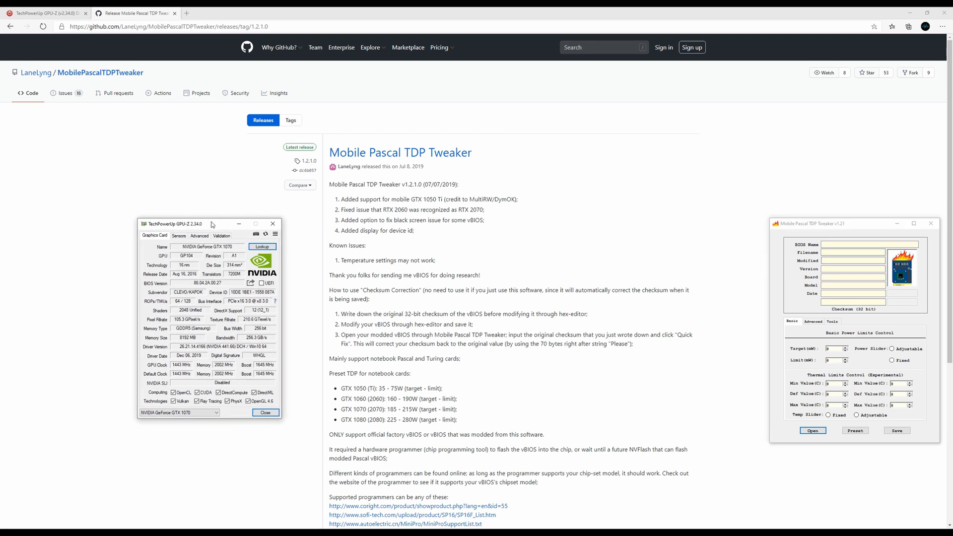
pyautogui.moveTo(250, 283)
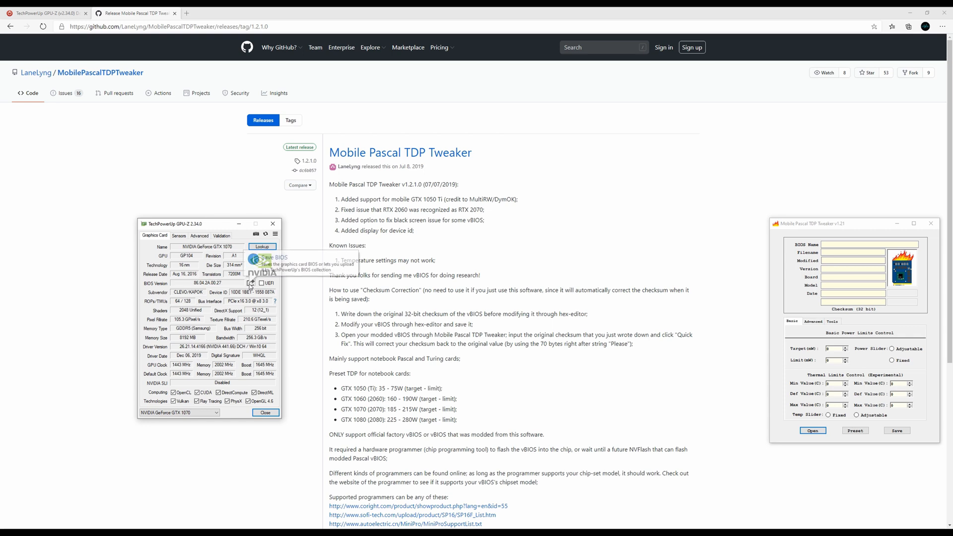
# Export the GTX 1070 vBIOS to 1070_backup.rom in BIOS Extract, allowing the driver pause
pyautogui.click(253, 283)
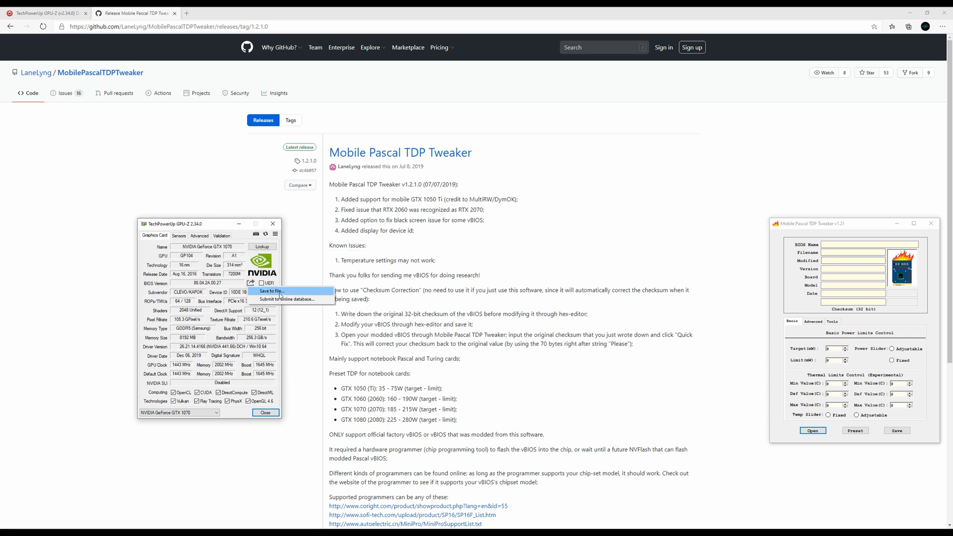
pyautogui.click(295, 296)
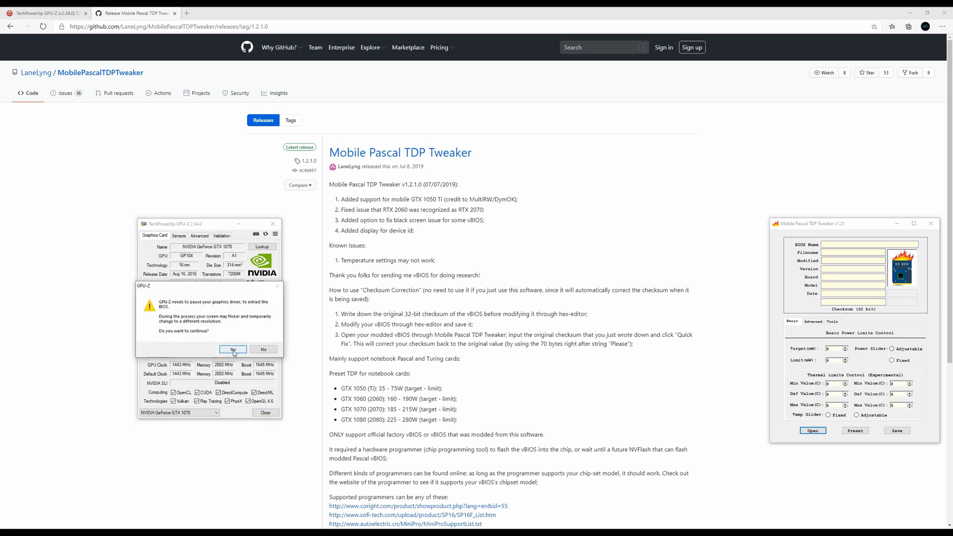
pyautogui.click(232, 349)
pyautogui.write('1070_backup.rom')
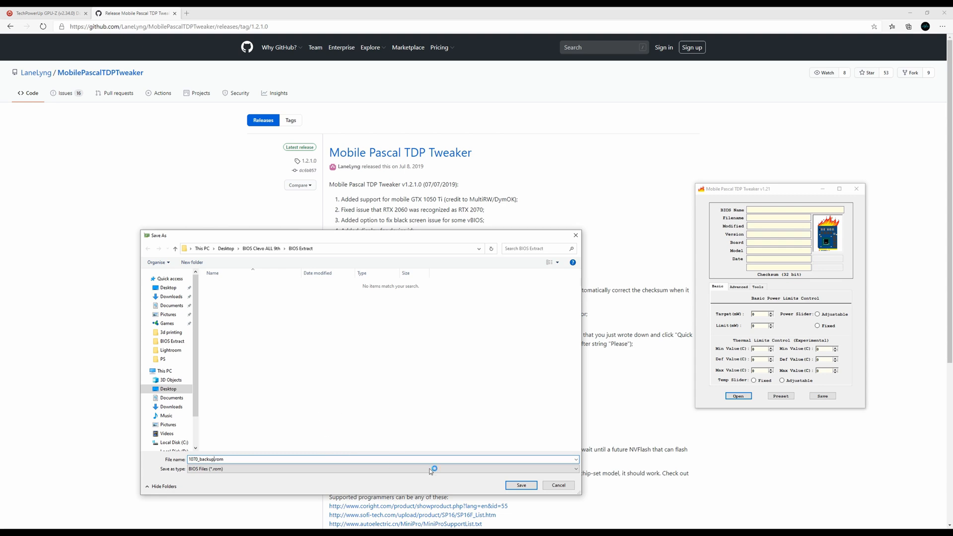
pyautogui.click(519, 485)
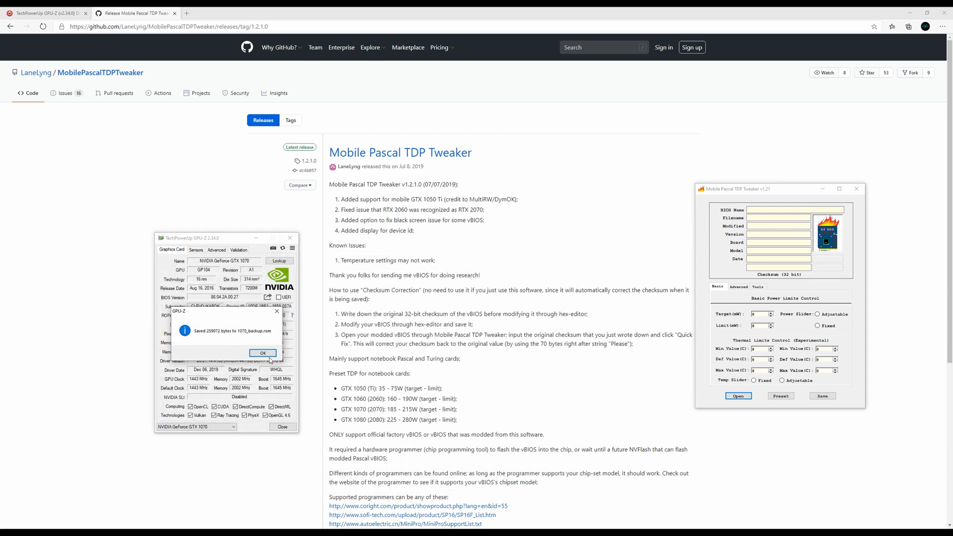
pyautogui.click(262, 353)
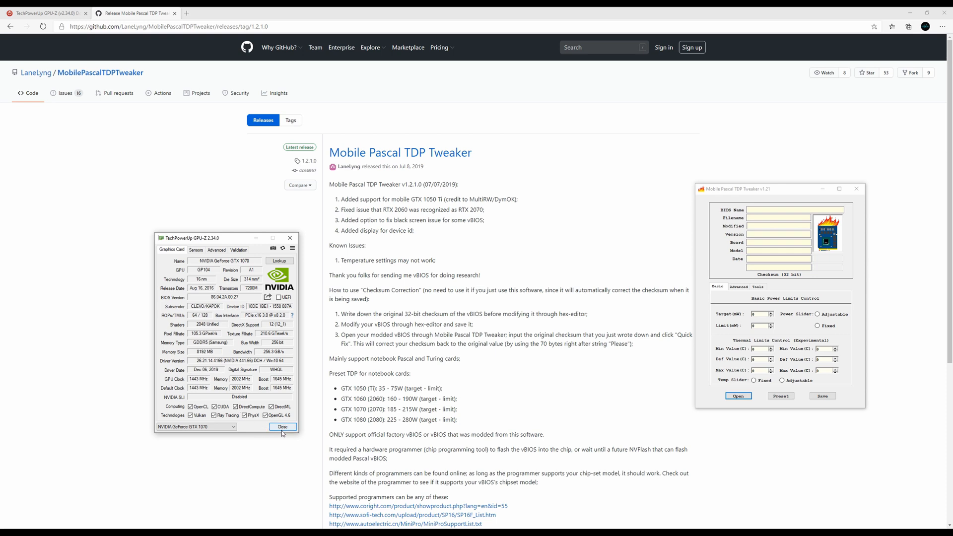
# Close GPU-Z, load 1070_backup.rom in the tweaker and view its Advanced power limits
pyautogui.click(283, 425)
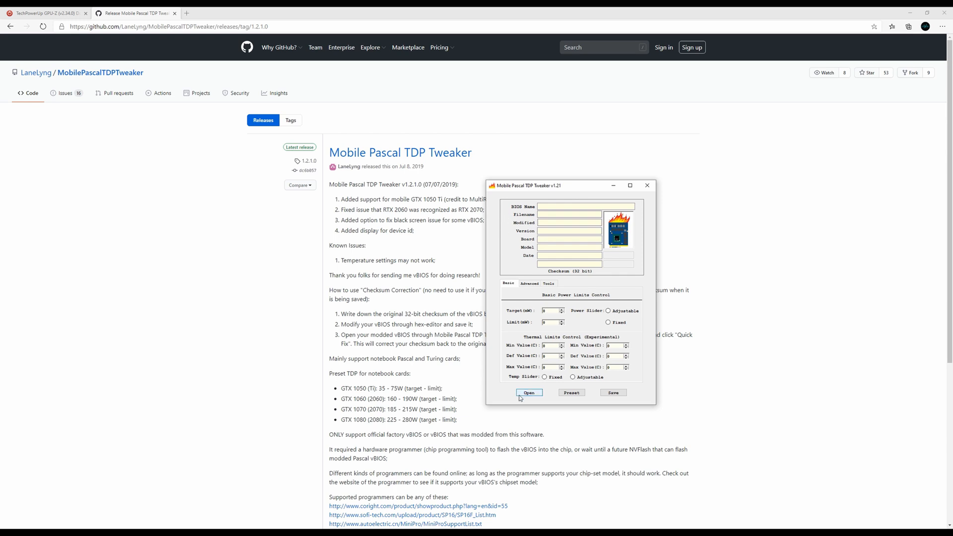
pyautogui.moveTo(532, 397)
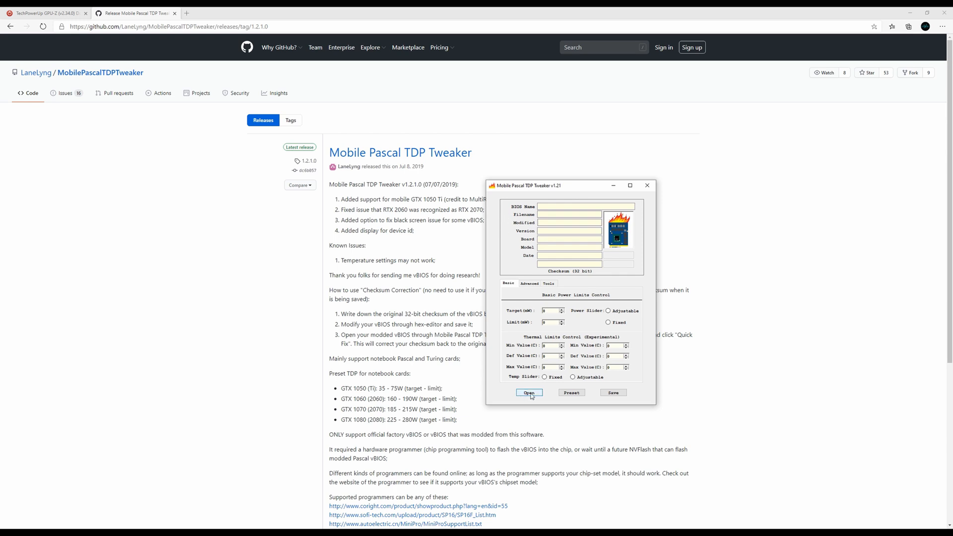
pyautogui.click(528, 393)
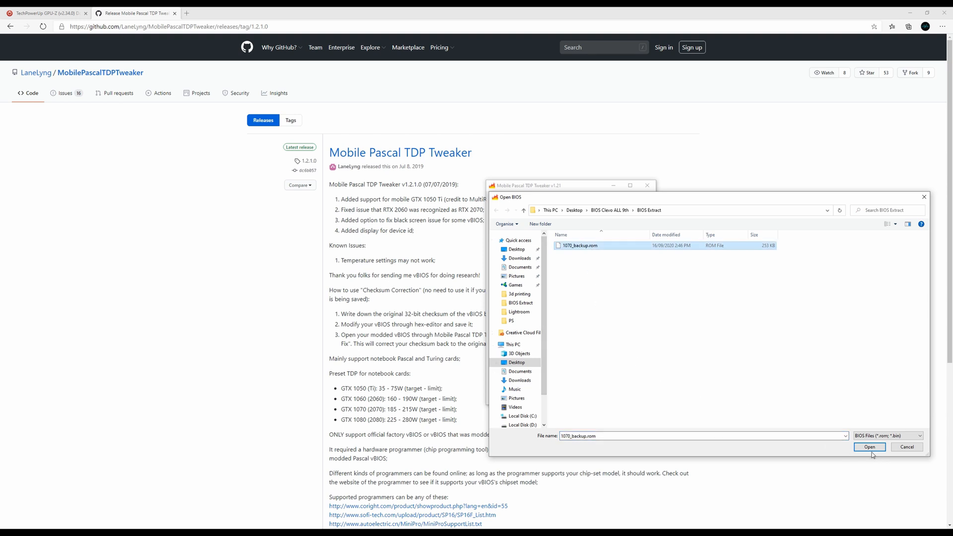
pyautogui.click(869, 446)
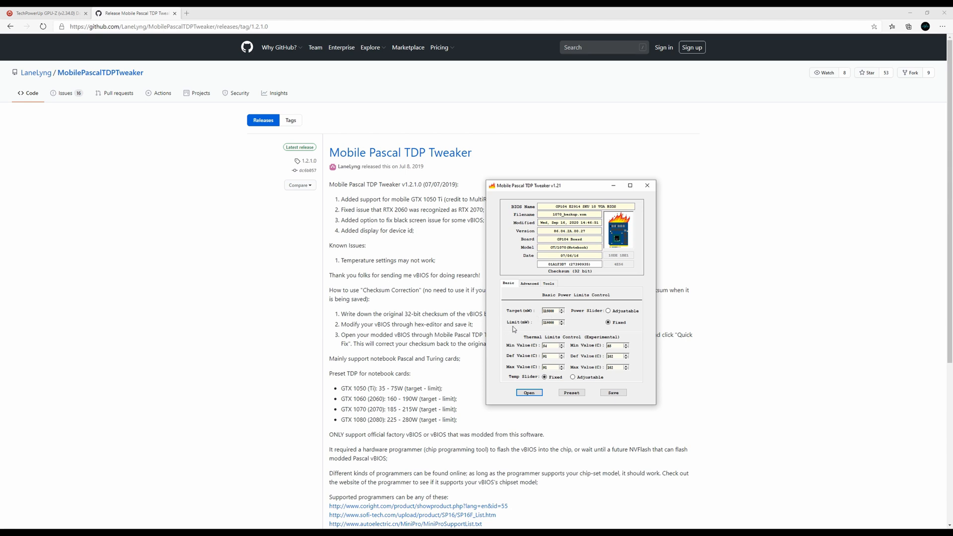
pyautogui.moveTo(523, 348)
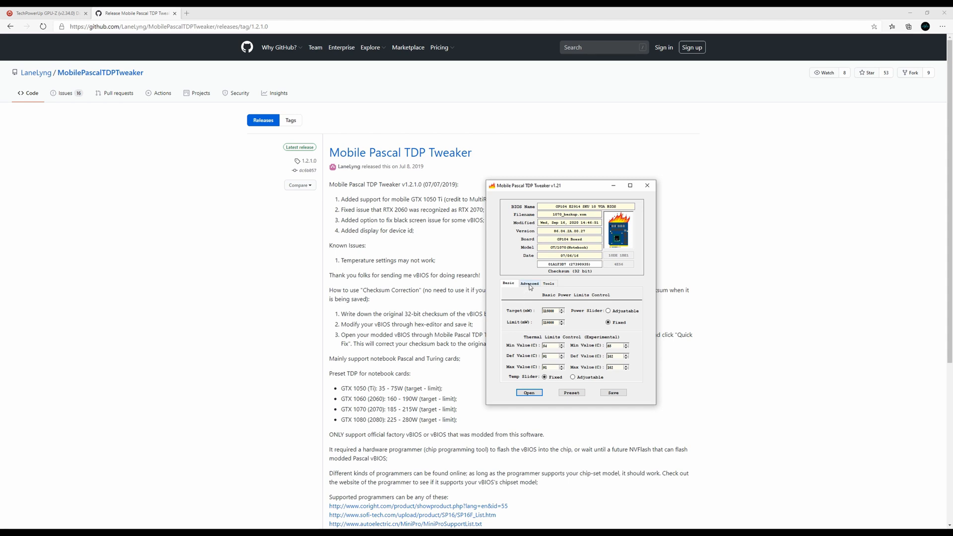
pyautogui.click(529, 283)
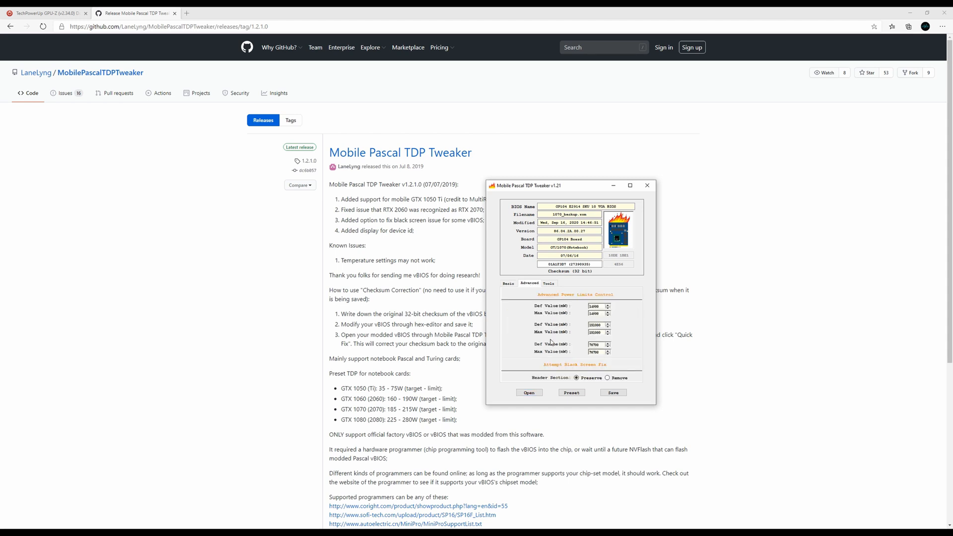
# Apply the Preset raised power limits on Basic, then check Tools and Advanced values
pyautogui.click(548, 283)
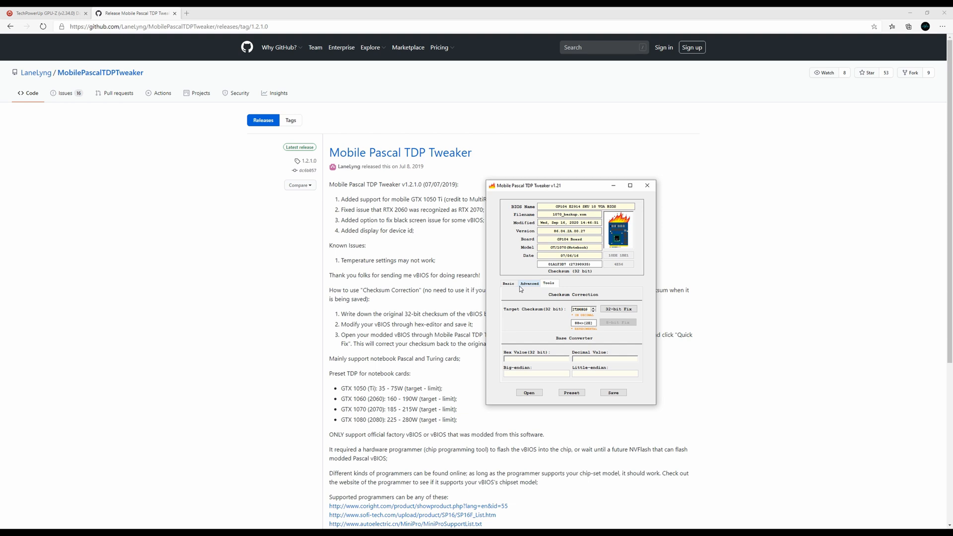
pyautogui.click(508, 283)
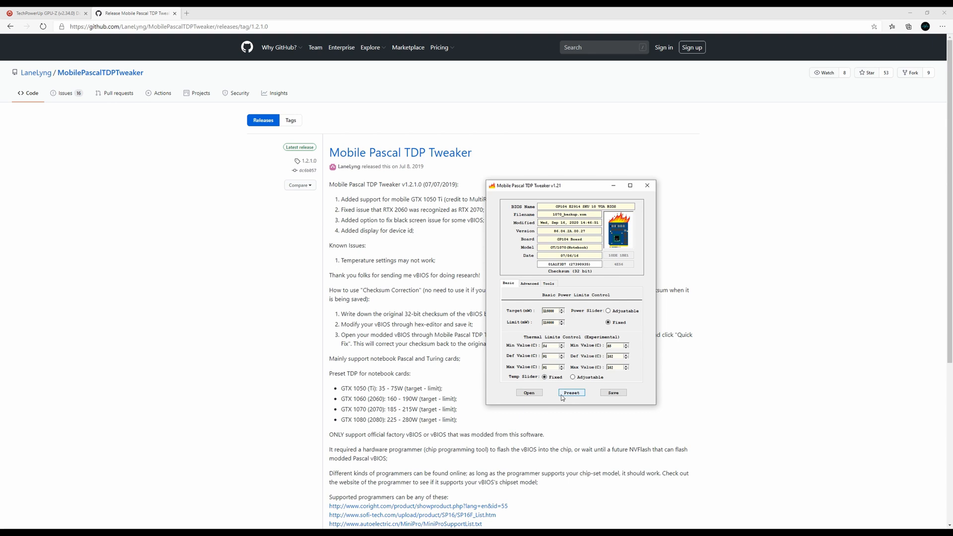
pyautogui.moveTo(581, 397)
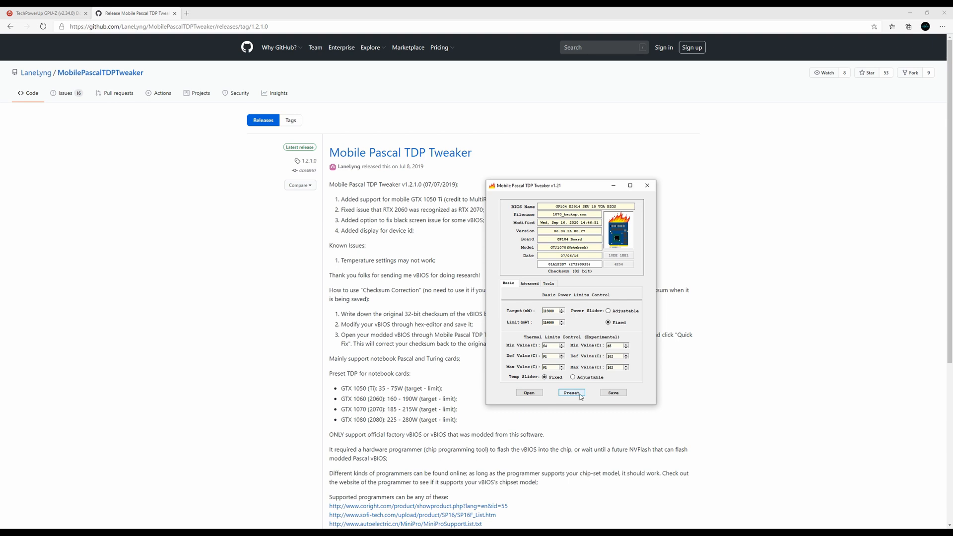
pyautogui.click(569, 392)
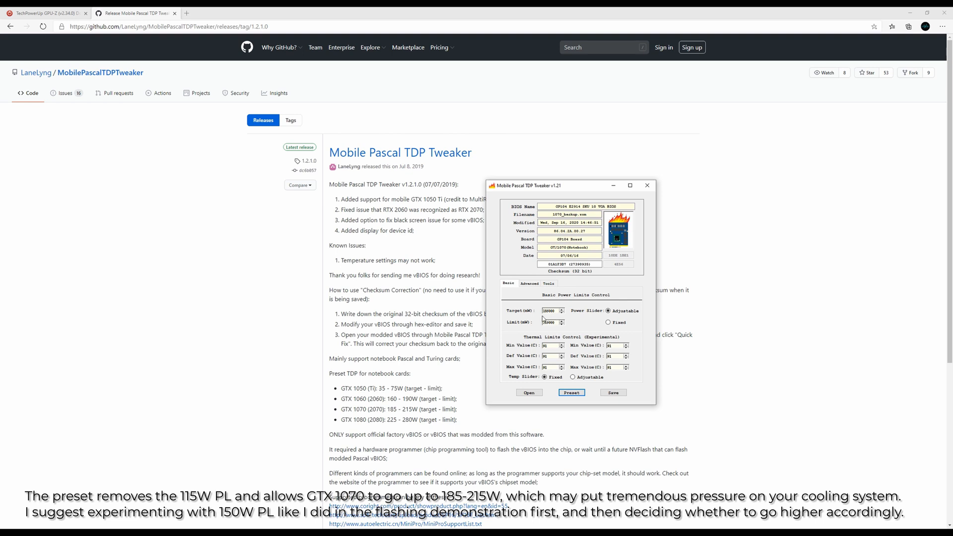
pyautogui.moveTo(554, 333)
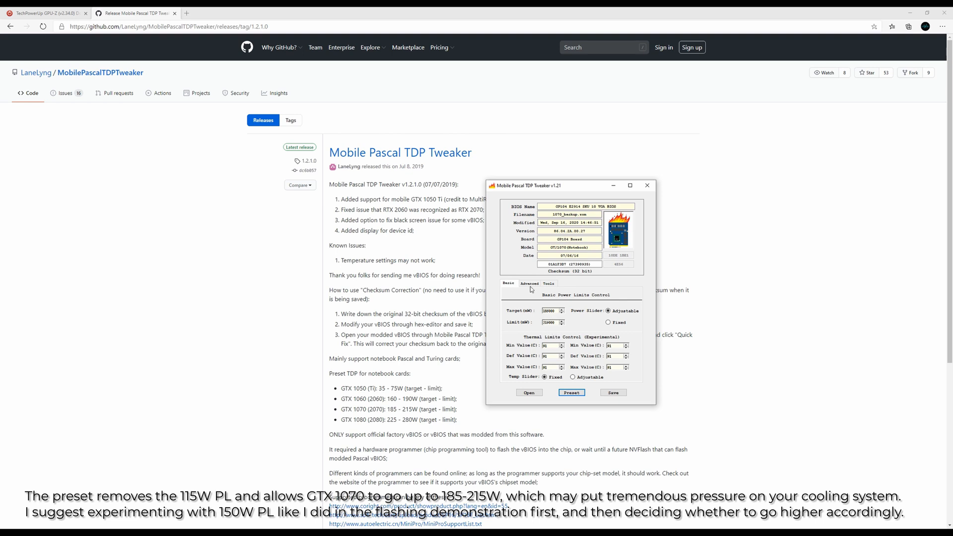
pyautogui.click(528, 283)
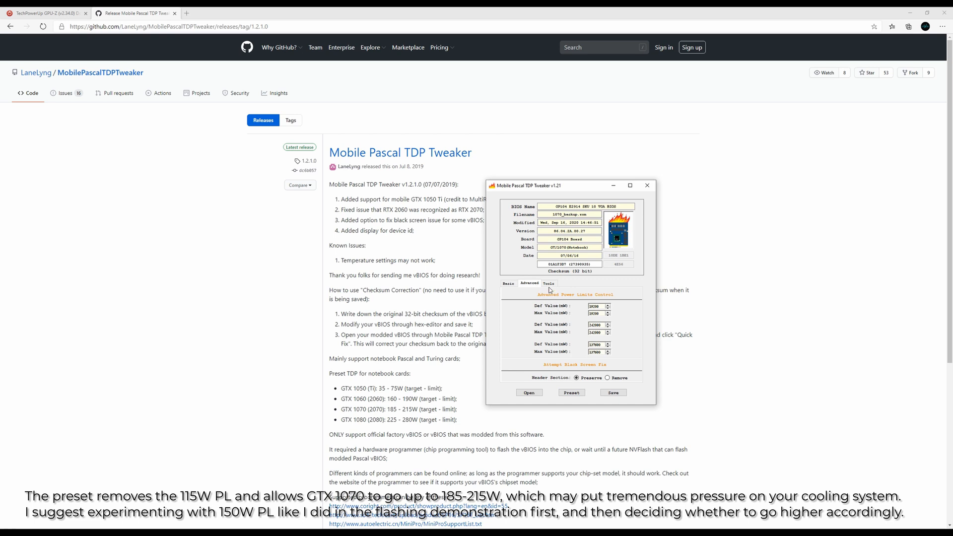
pyautogui.click(508, 283)
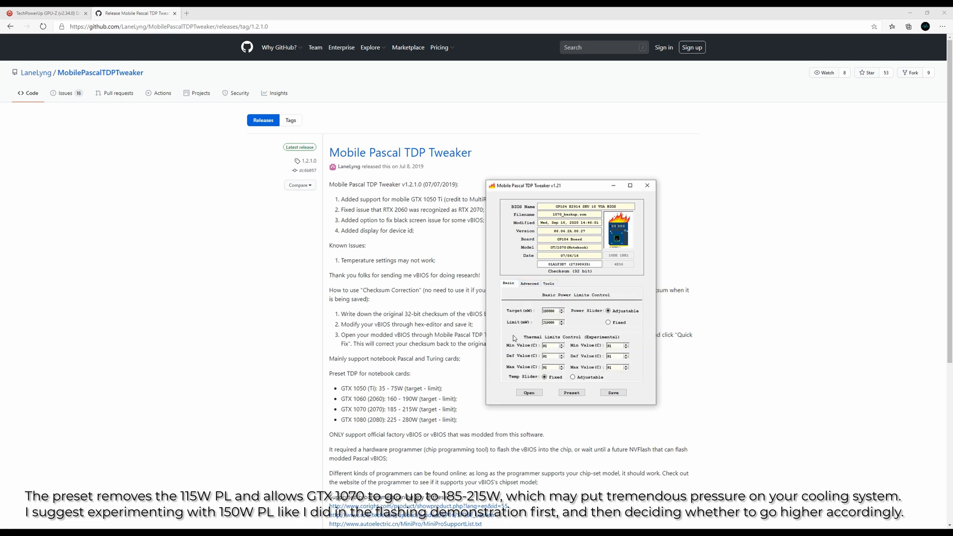